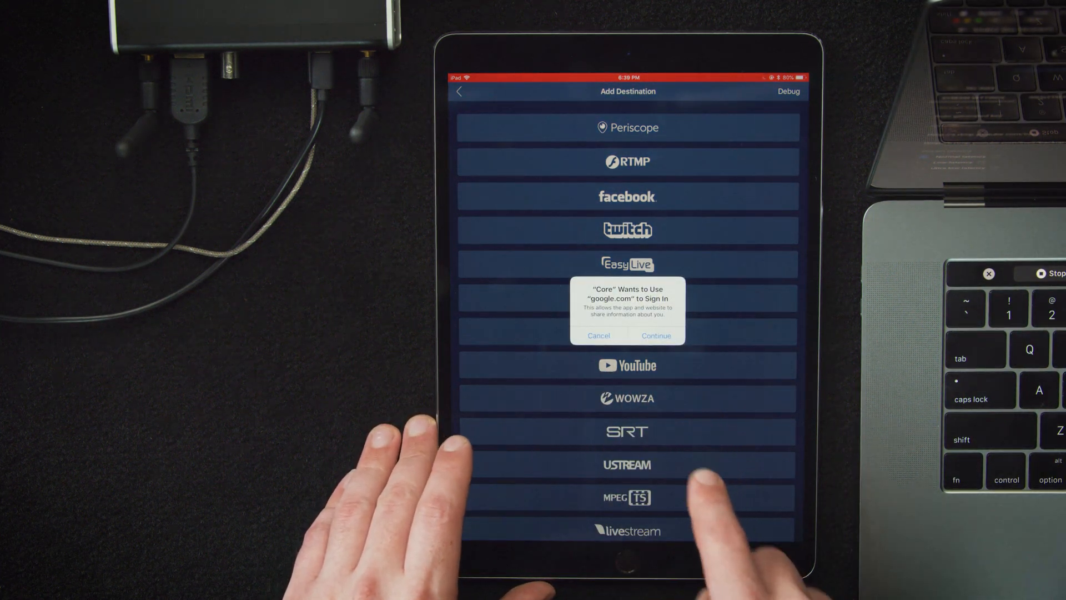
Sign in with Google and add the VidiU Go Stream YouTube event as a destination.
{"action": "left_click", "coordinate": [655, 336]}
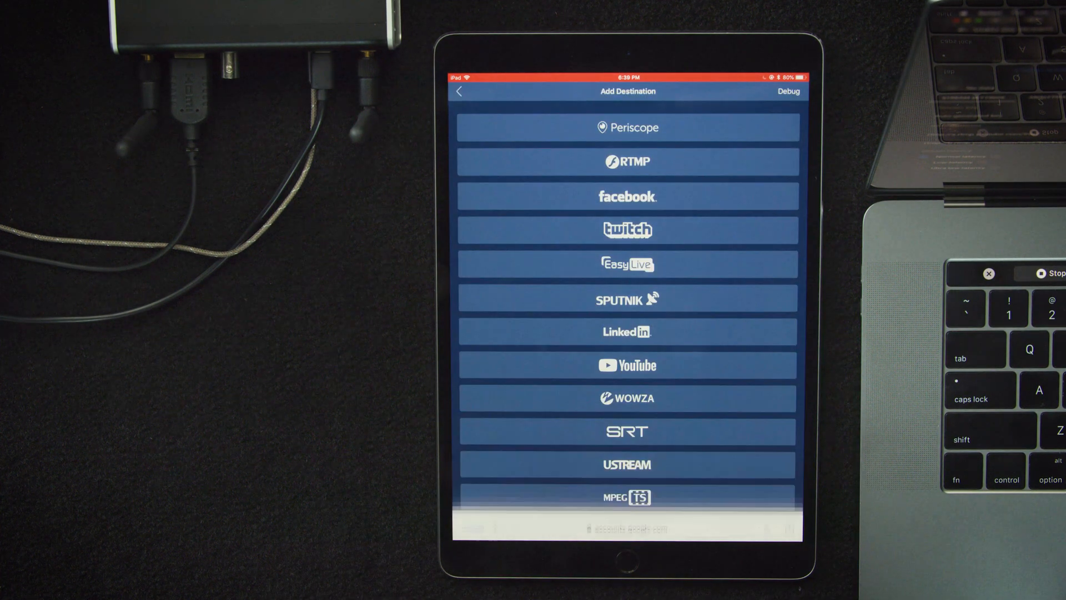
{"action": "left_click", "coordinate": [627, 366]}
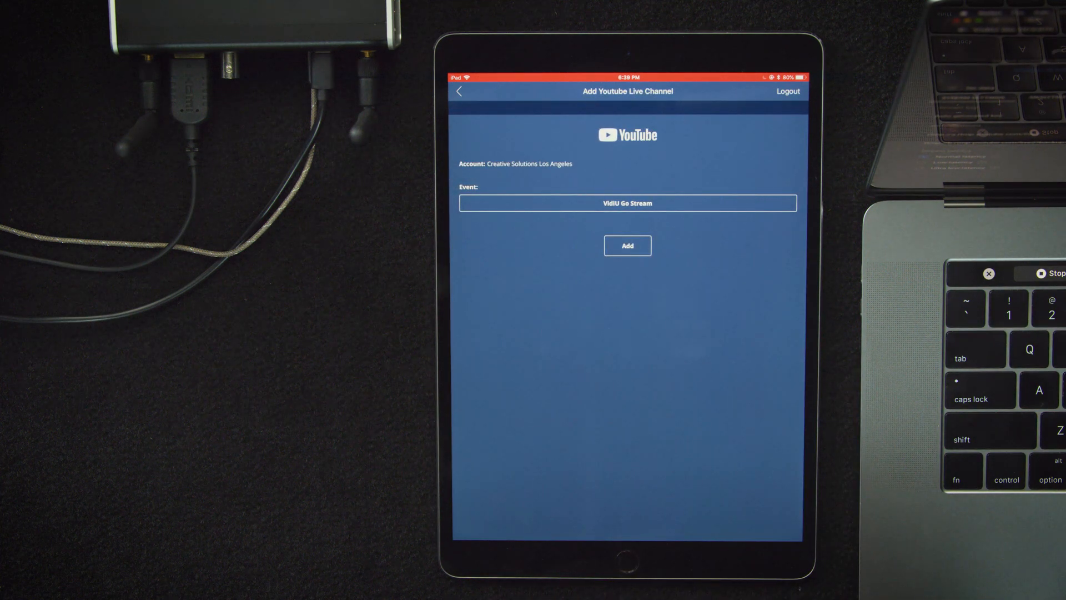
{"action": "left_click", "coordinate": [626, 245]}
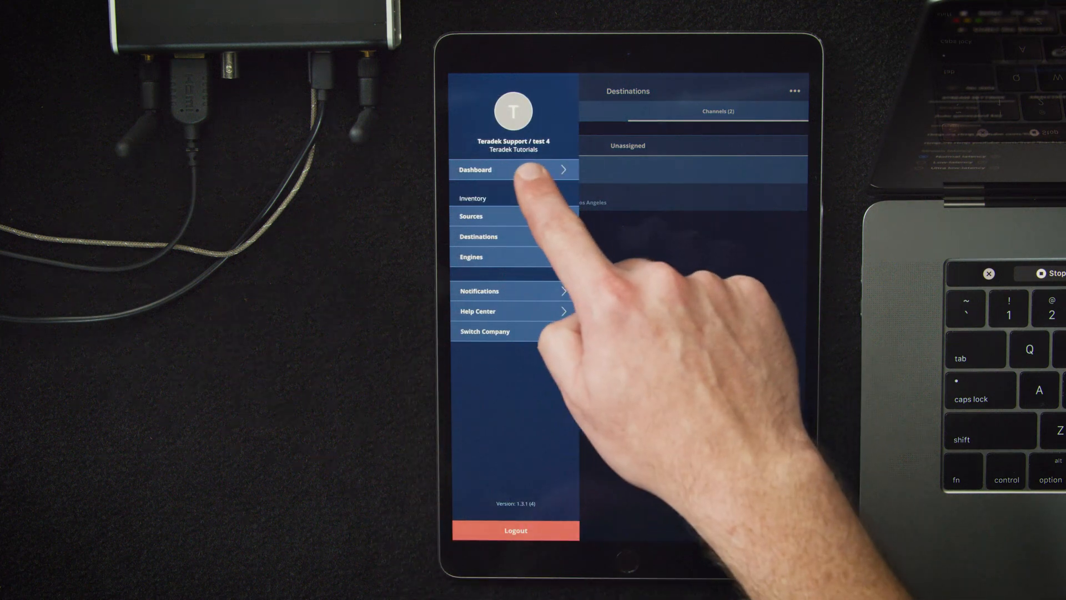
Show the online VidiU Go 00371 encoder in the dashboard's VidiU Go workspace.
{"action": "left_click", "coordinate": [514, 170]}
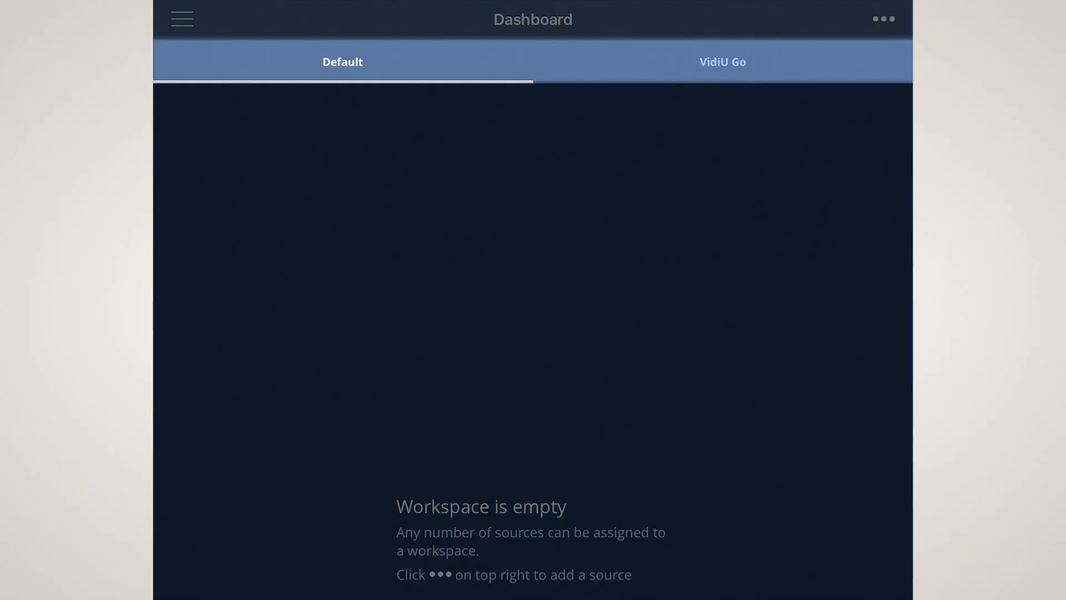
{"action": "left_click", "coordinate": [722, 62]}
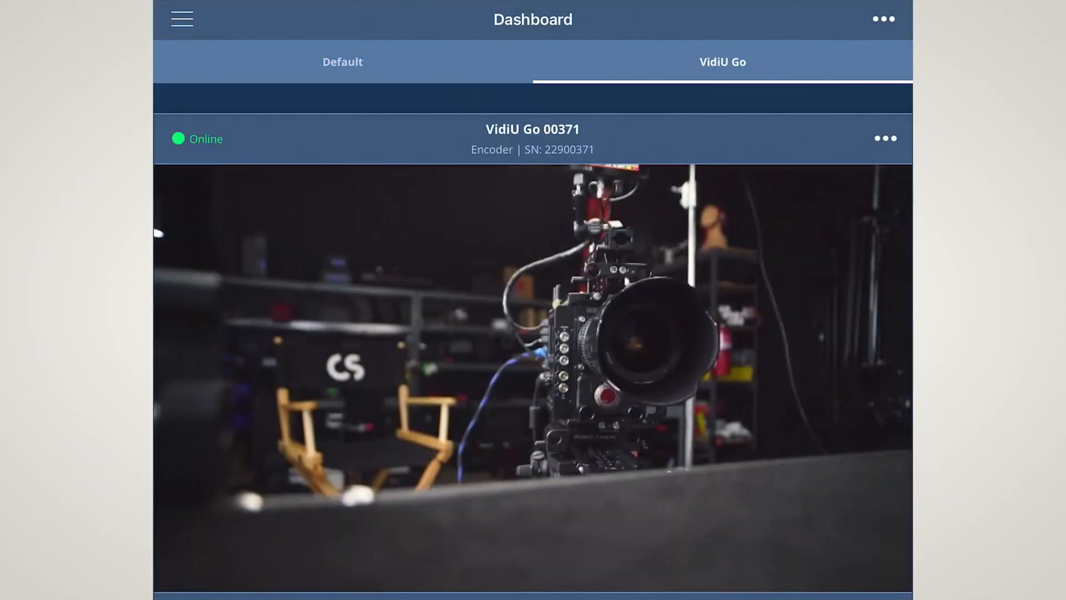
{"action": "left_click", "coordinate": [342, 62]}
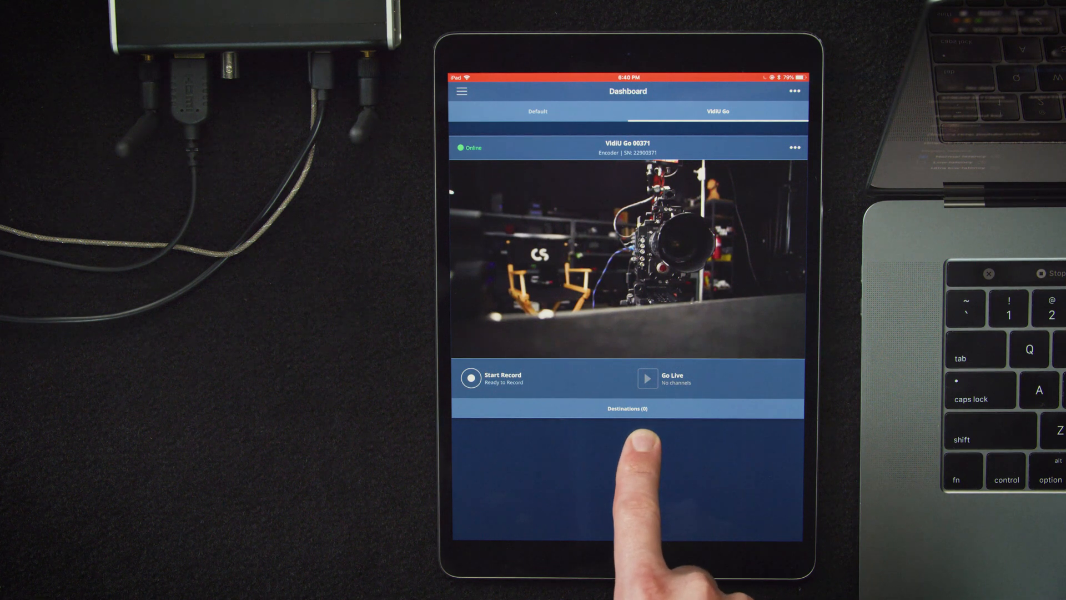
Attach My Timeline and VidiU Go Stream channels to the encoder and go live.
{"action": "left_click", "coordinate": [626, 147]}
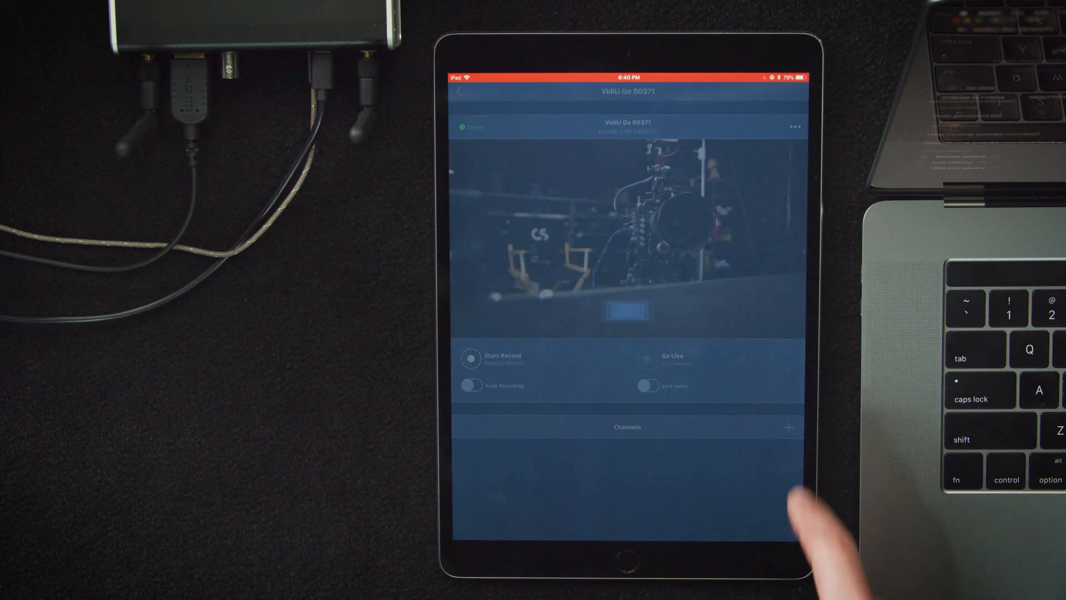
{"action": "left_click", "coordinate": [788, 426]}
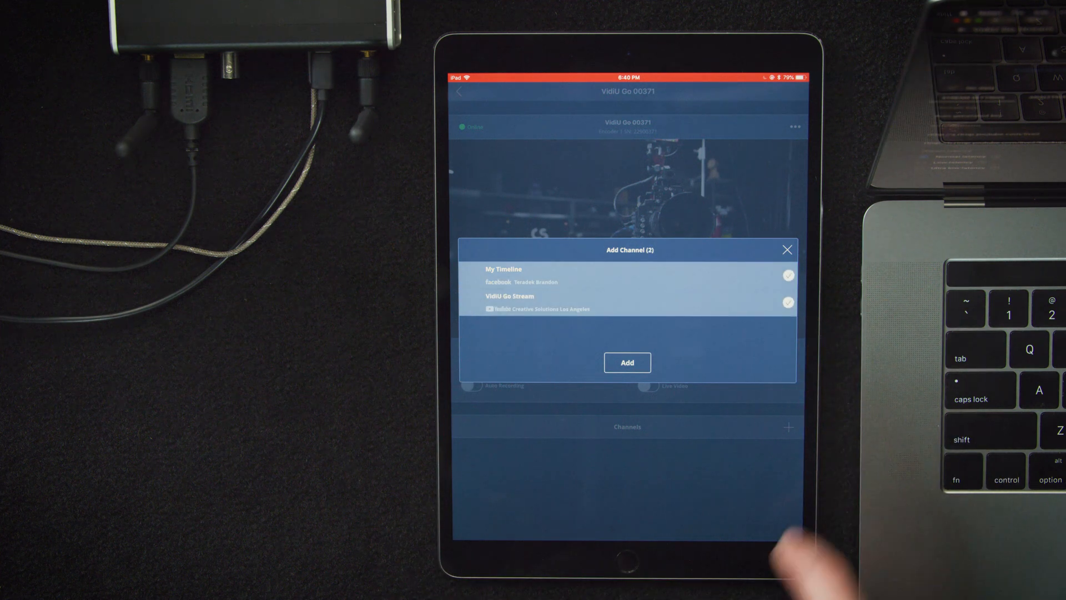
{"action": "left_click", "coordinate": [786, 249]}
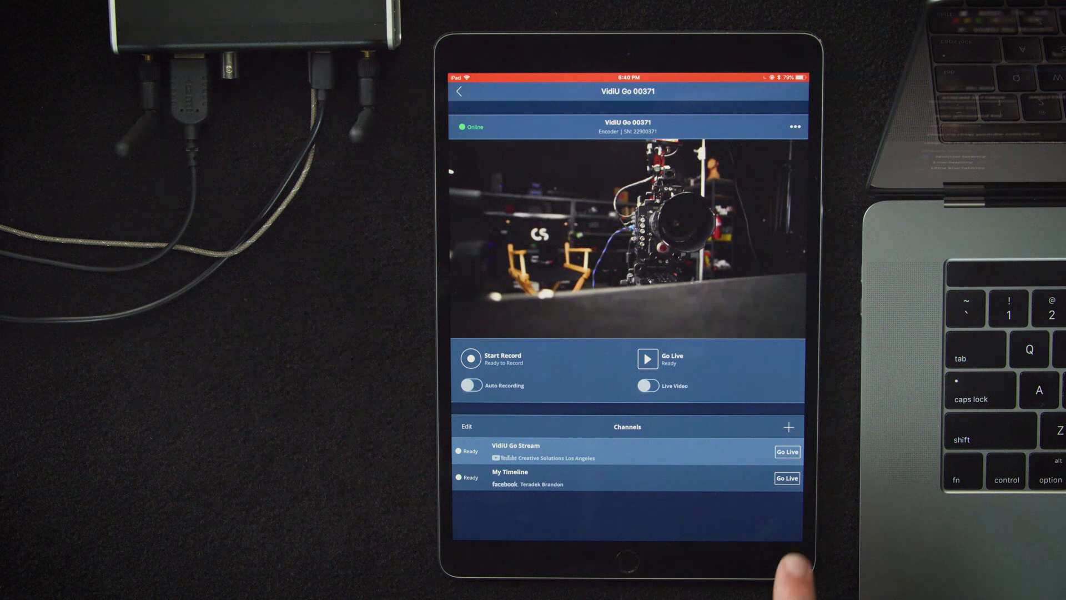
{"action": "mouse_move", "coordinate": [884, 510]}
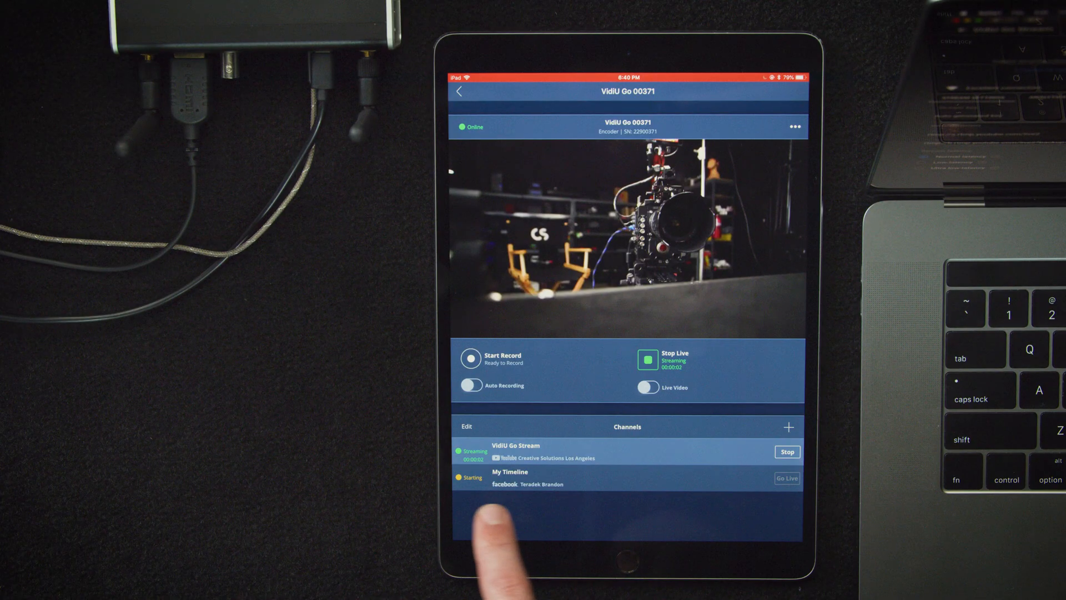
{"action": "left_click", "coordinate": [787, 477]}
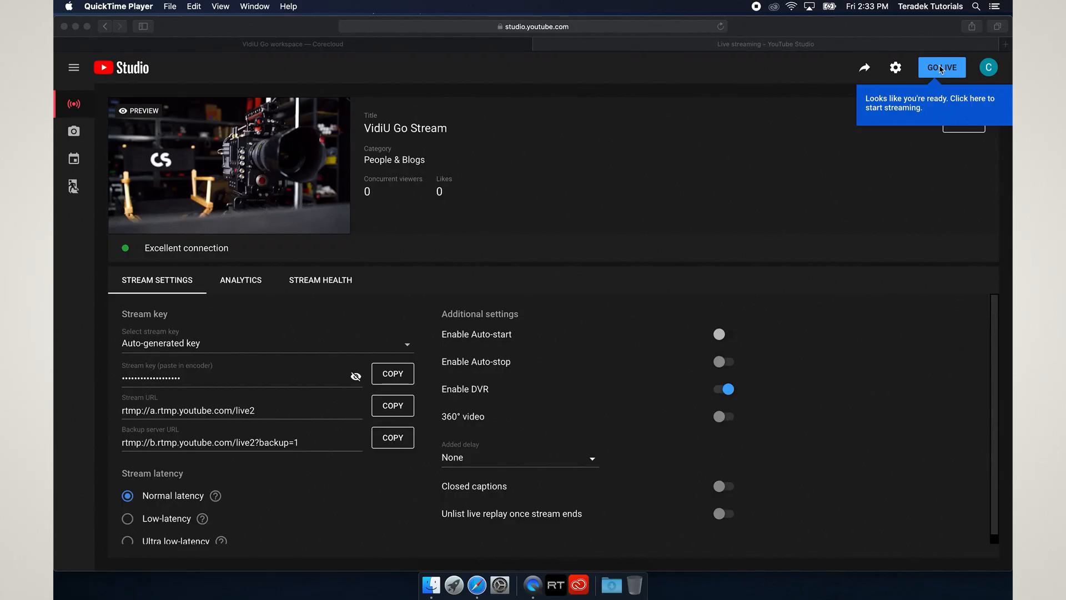
Go live with the VidiU Go Stream event in YouTube Studio.
{"action": "left_click", "coordinate": [941, 68]}
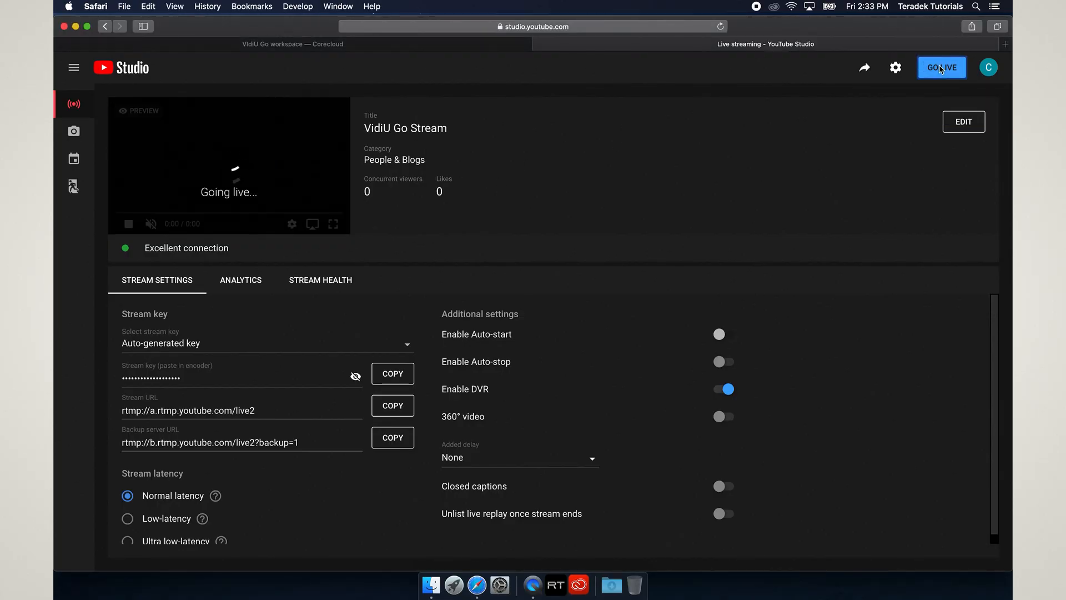
{"action": "left_click", "coordinate": [942, 67]}
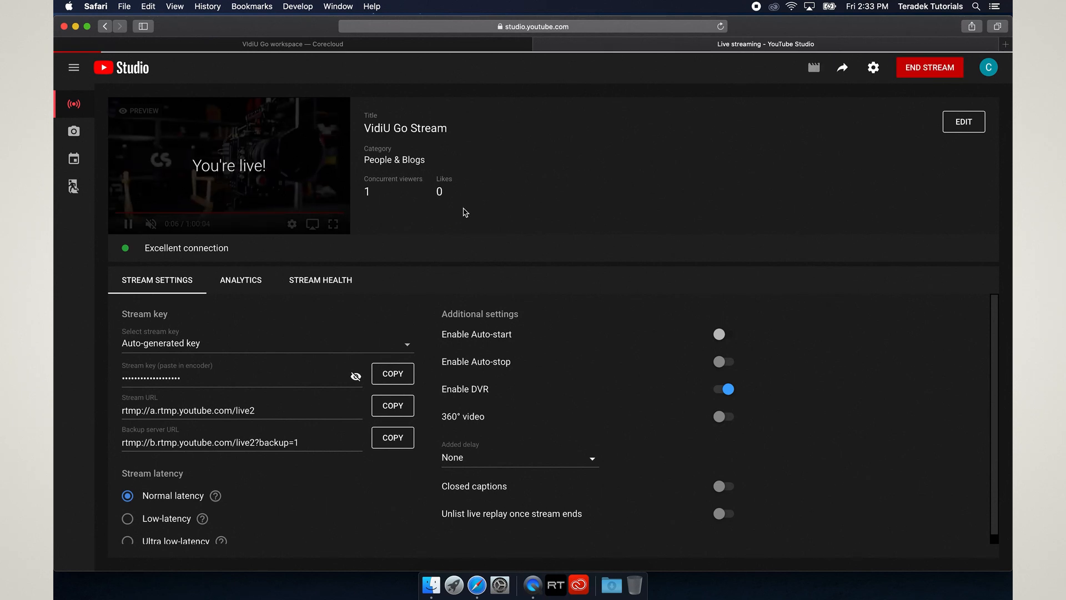
{"action": "left_click", "coordinate": [266, 343]}
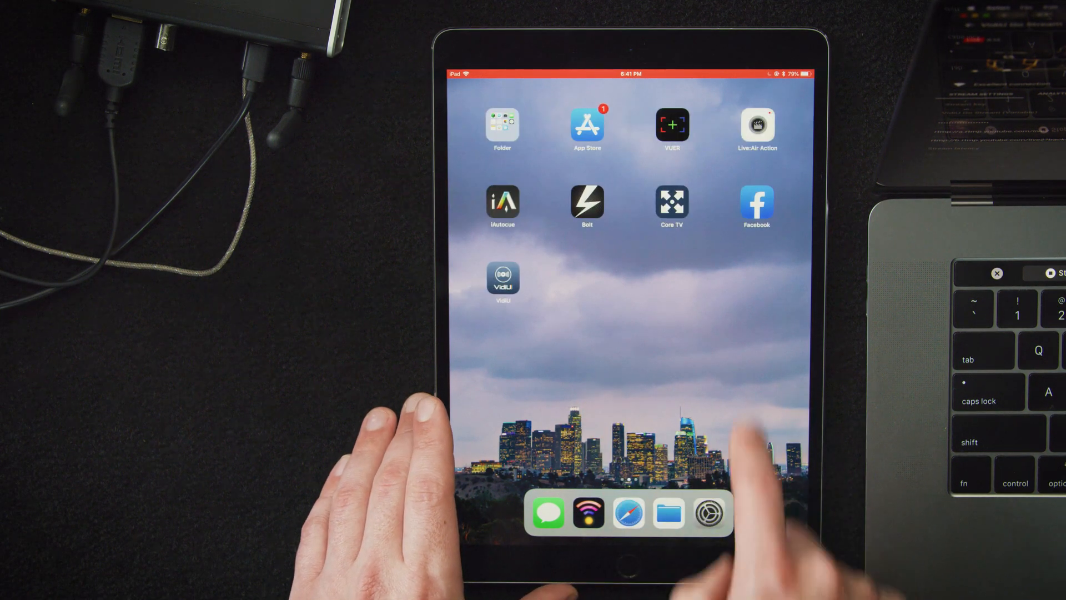
Watch the Teradek Brandon live post full screen in the Facebook app.
{"action": "left_click", "coordinate": [756, 204]}
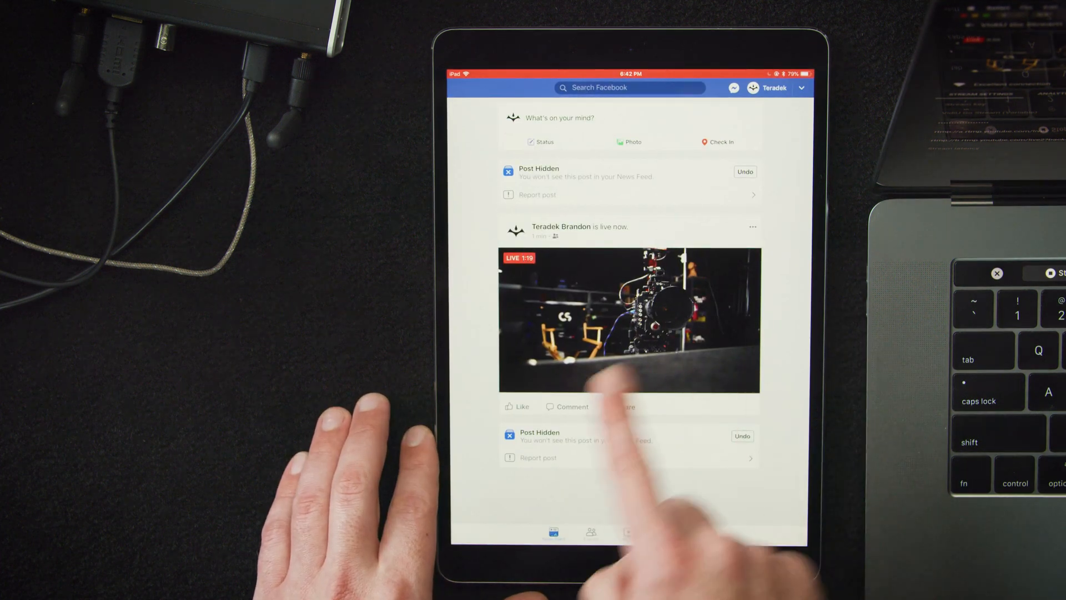
{"action": "left_click", "coordinate": [628, 320]}
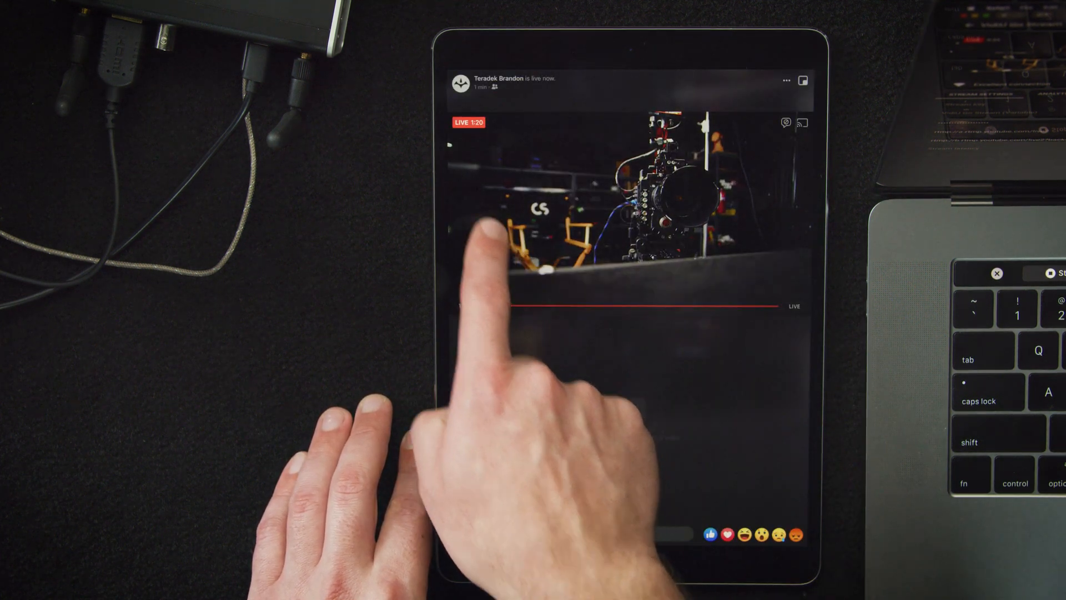